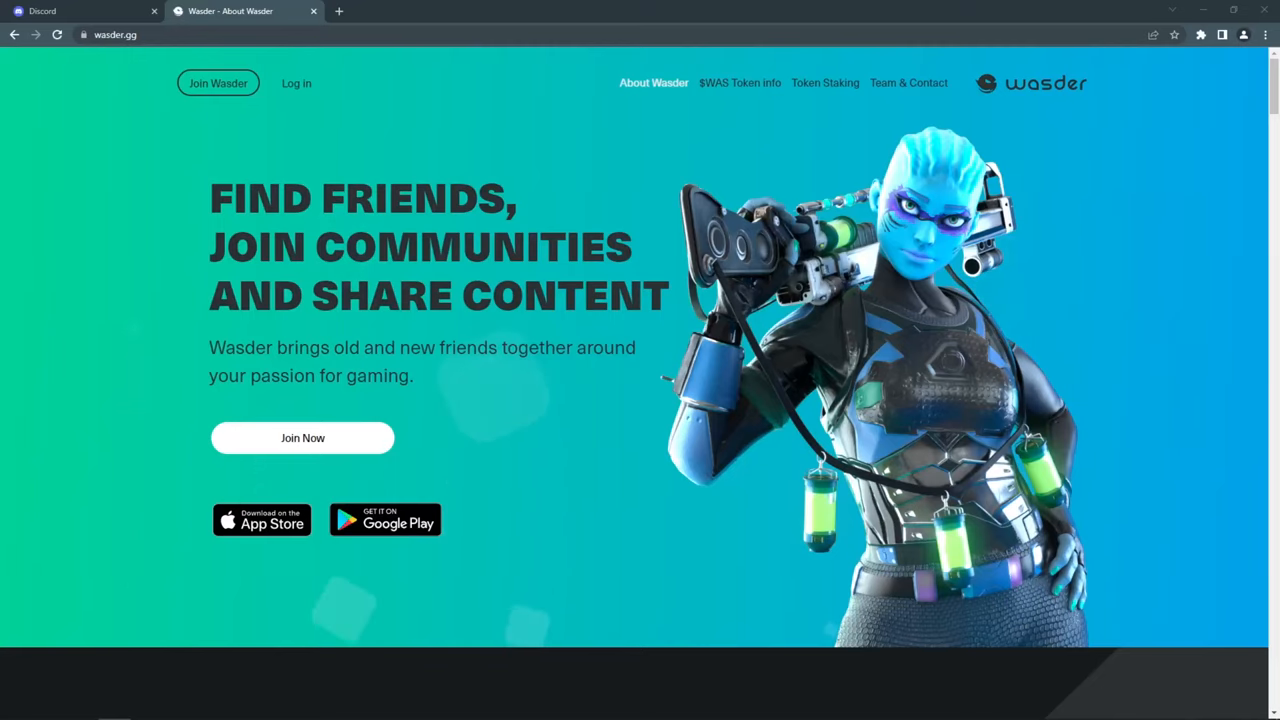
# Step: Scroll through the Wasder.gg tweet announcing Wasder Pass Season 2 with Shinobiverse rewards
pyautogui.scroll(-3)
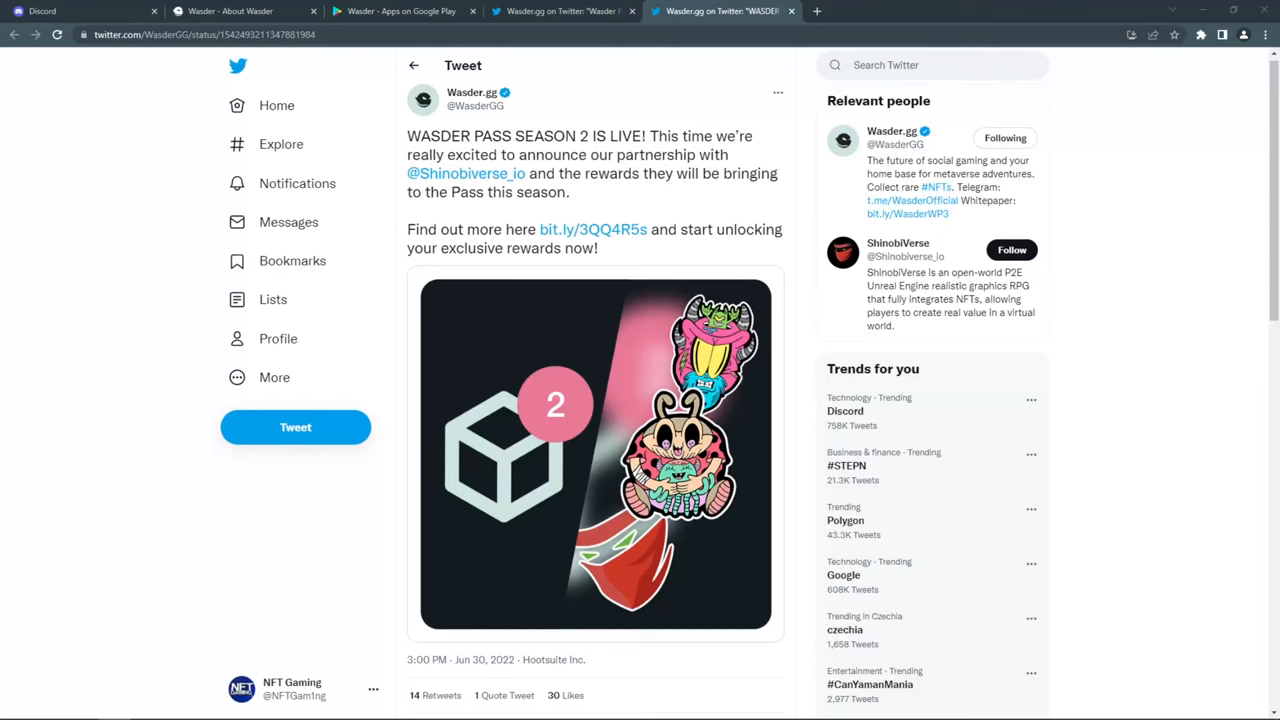
# Step: Switch to the Wasder Mystery Boxes tab listing seven Buy Now boxes from 0.7 to 13 ETH
pyautogui.click(755, 11)
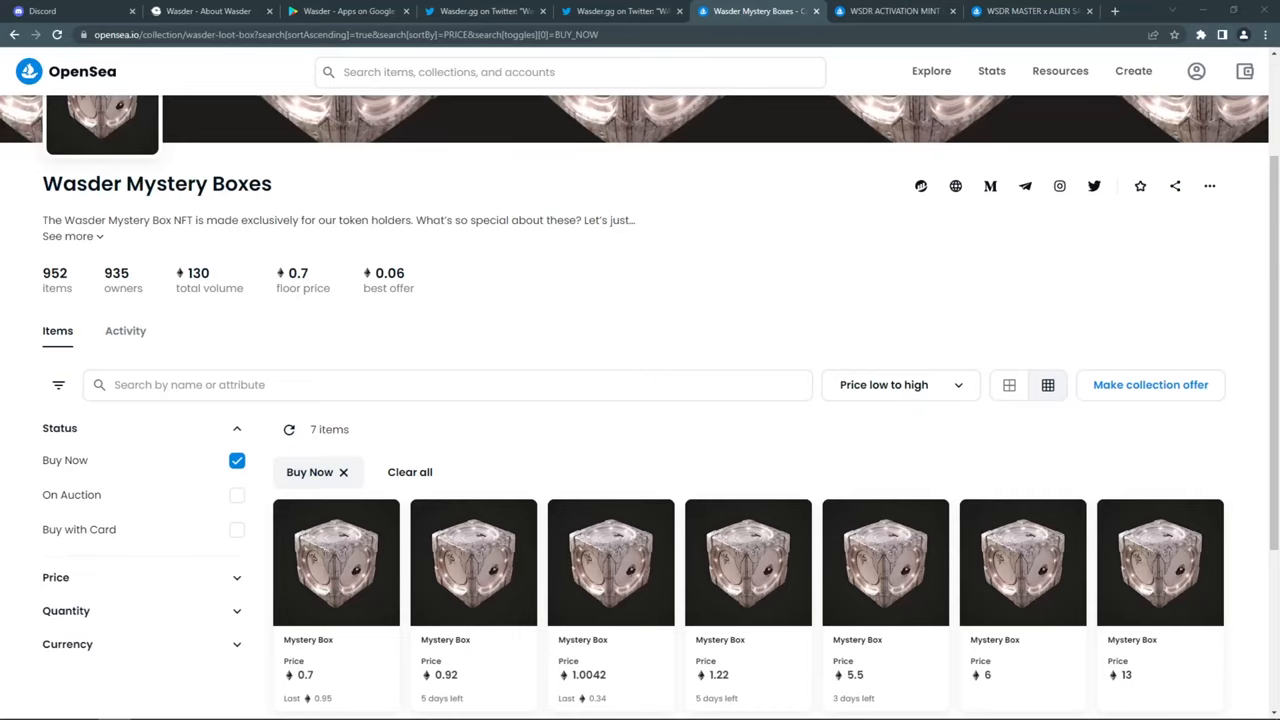
# Step: View the WSDR Activation Mint Drive and Alien Samurai Dino Warriors tabs, then Wasder's Team & Contact page
pyautogui.click(890, 11)
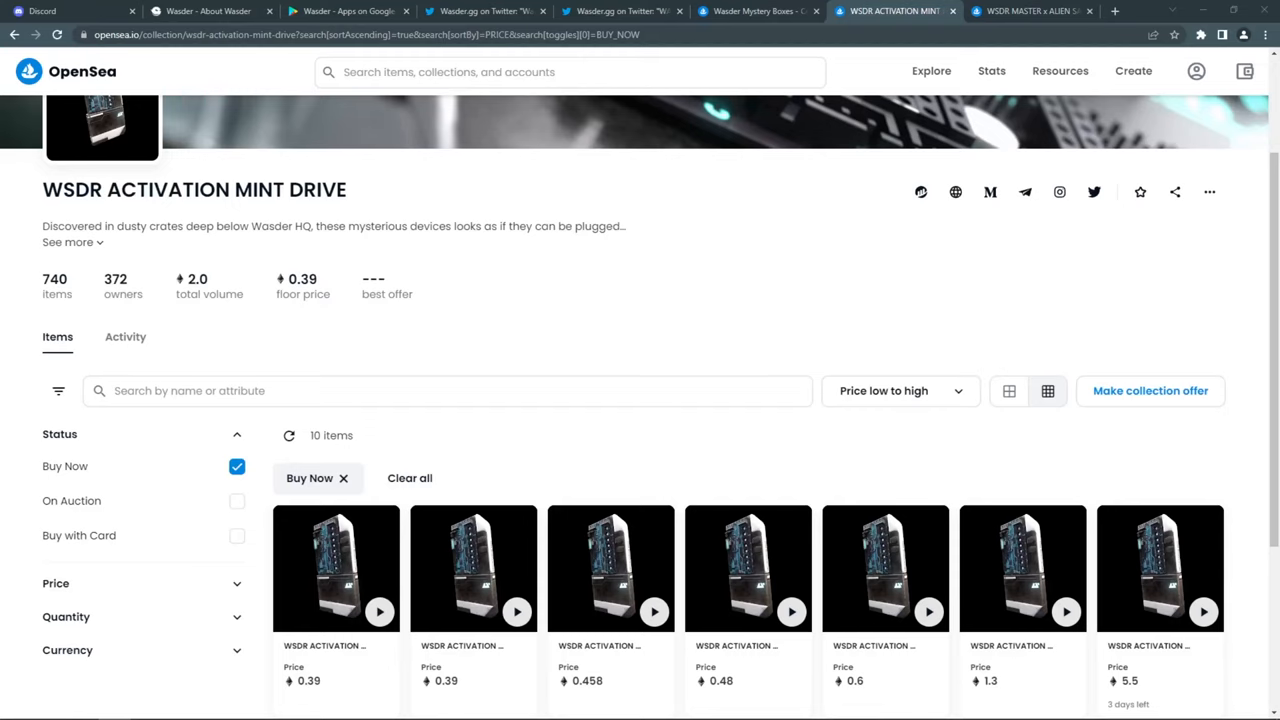
pyautogui.click(1030, 11)
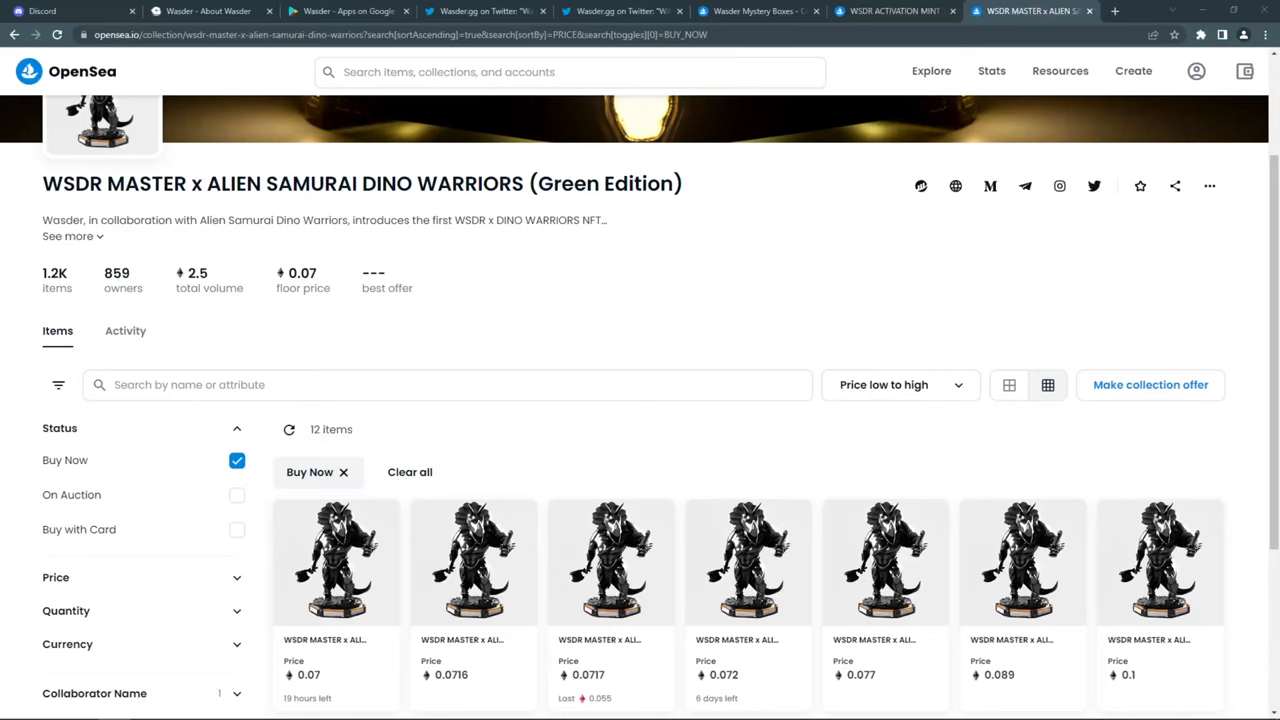
pyautogui.click(230, 11)
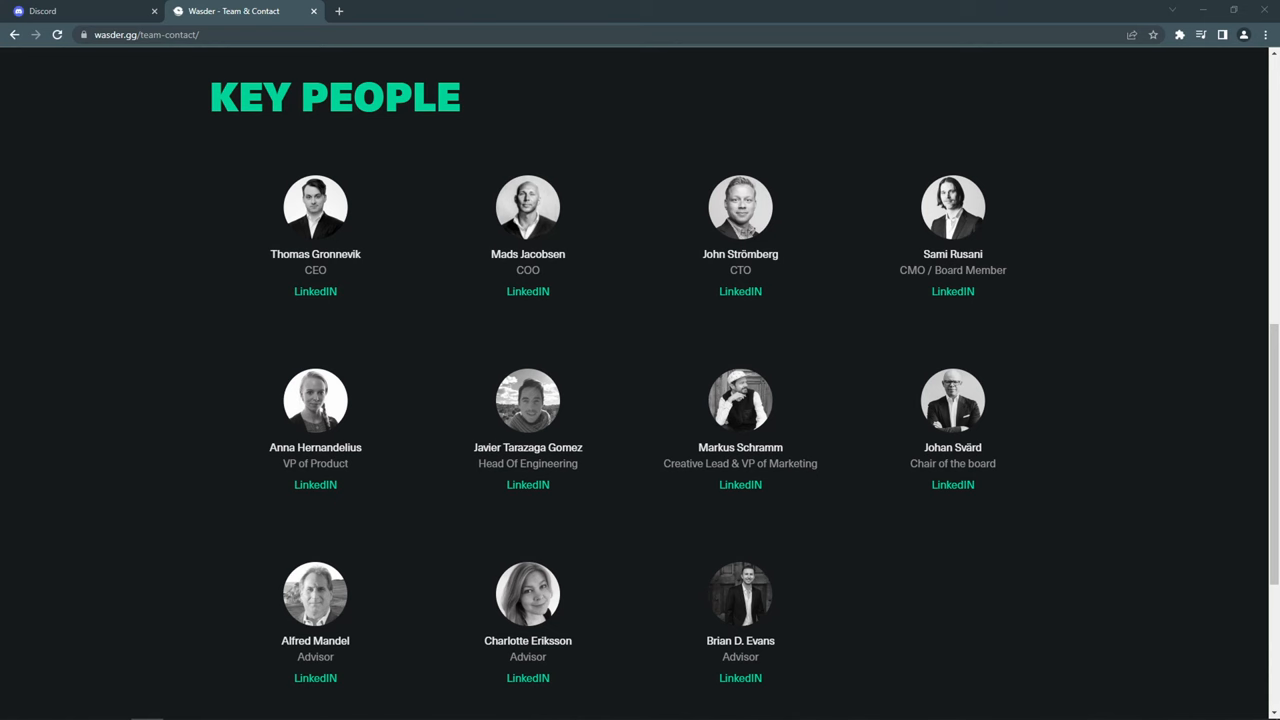